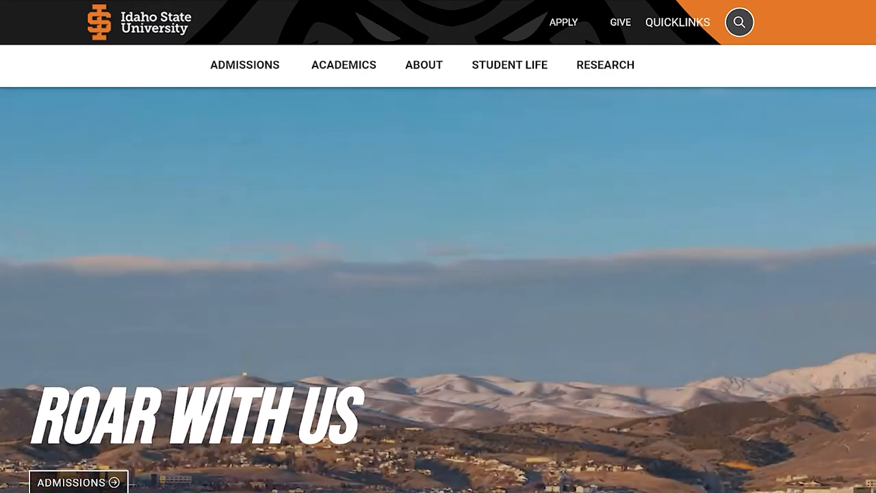
- Reach the library catalog's advanced search form via the University Libraries page
click(676, 22)
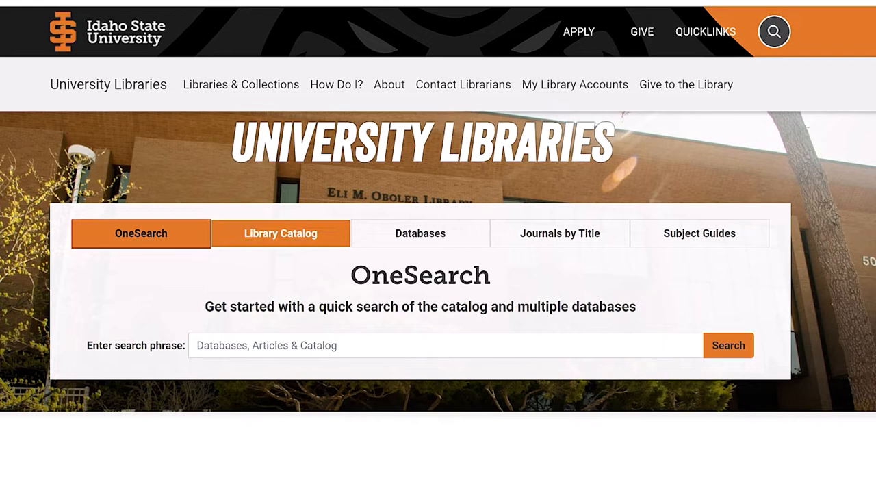
click(280, 233)
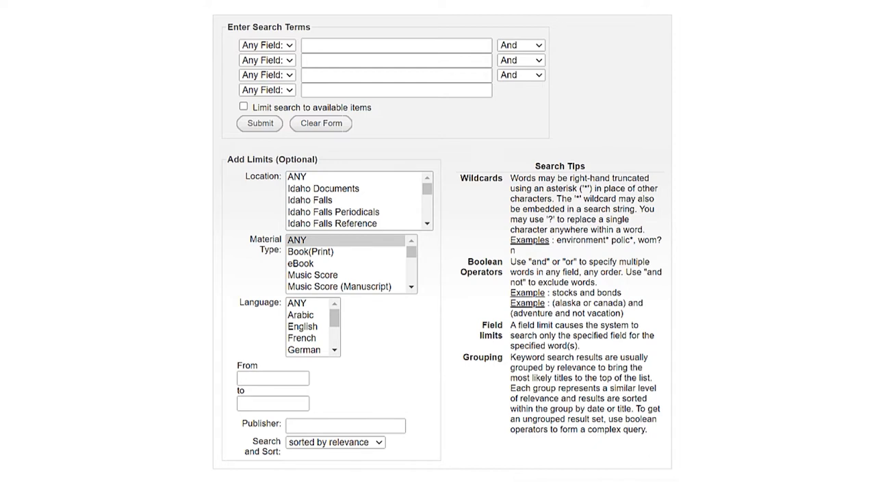
- Search title 'Advanced modern algebra', author 'Rotman, joseph', limited to Book(Print), and submit
click(266, 43)
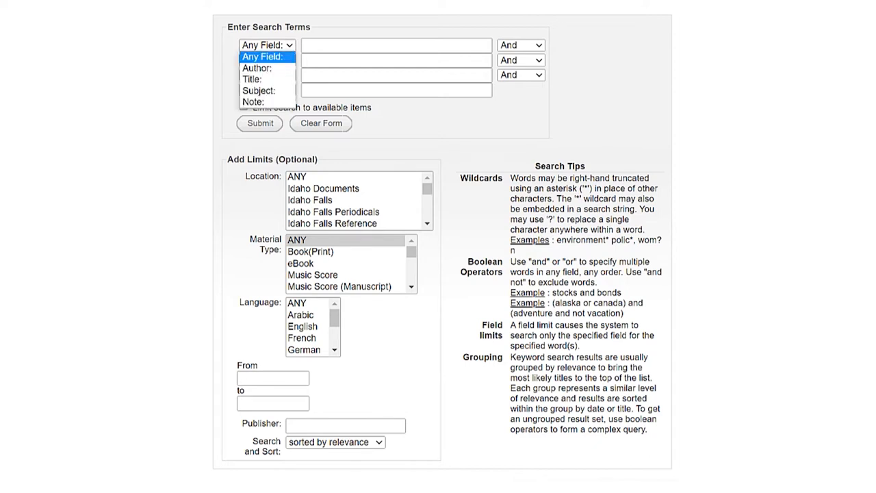
text(Advanced modern algebra)
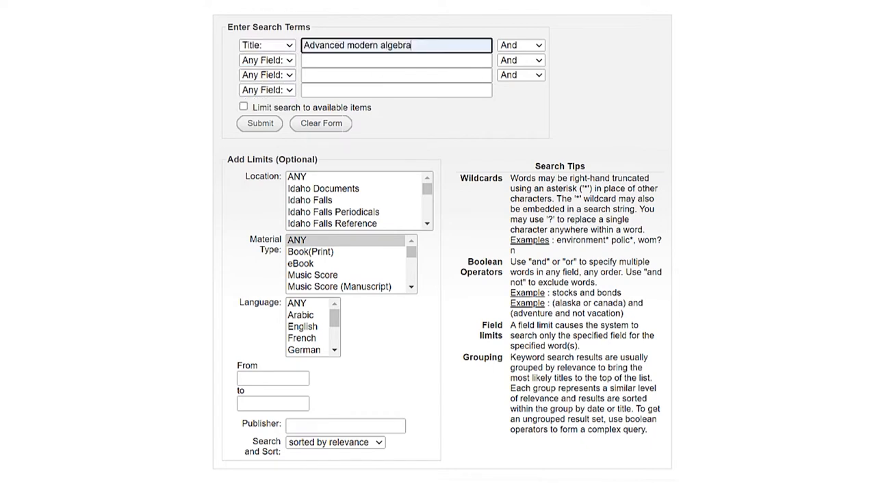
text(Rotman, joseph)
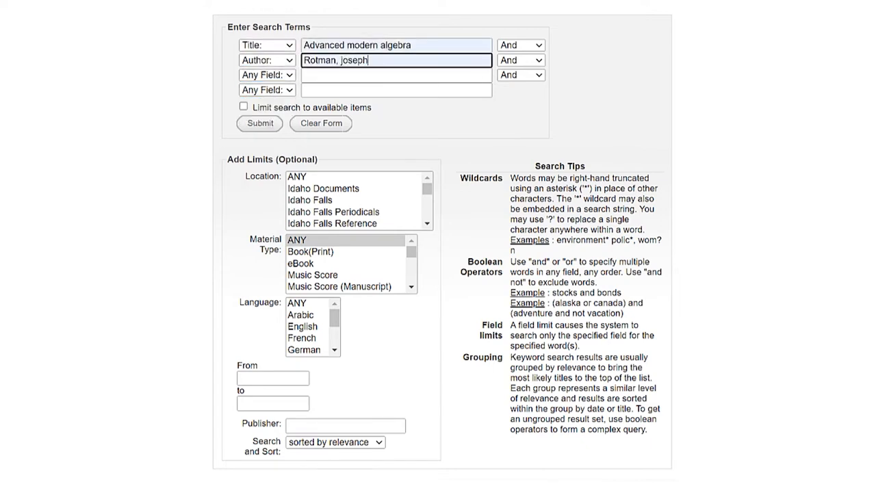
click(310, 252)
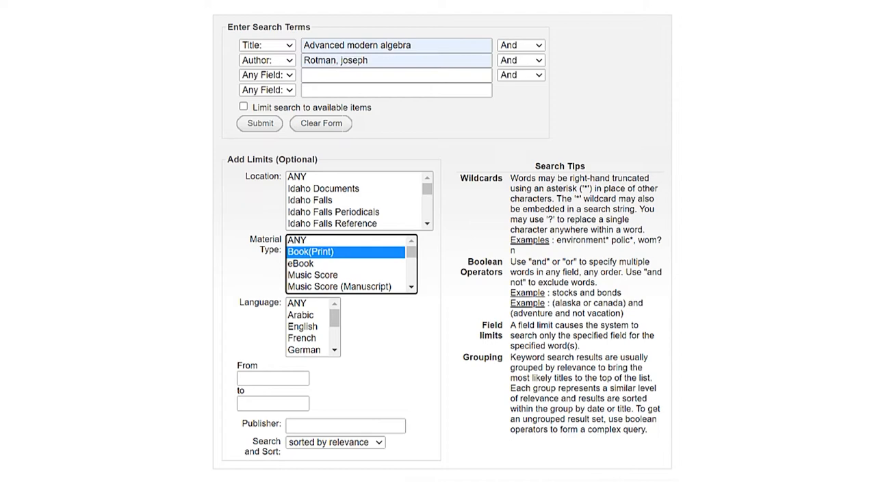
click(260, 123)
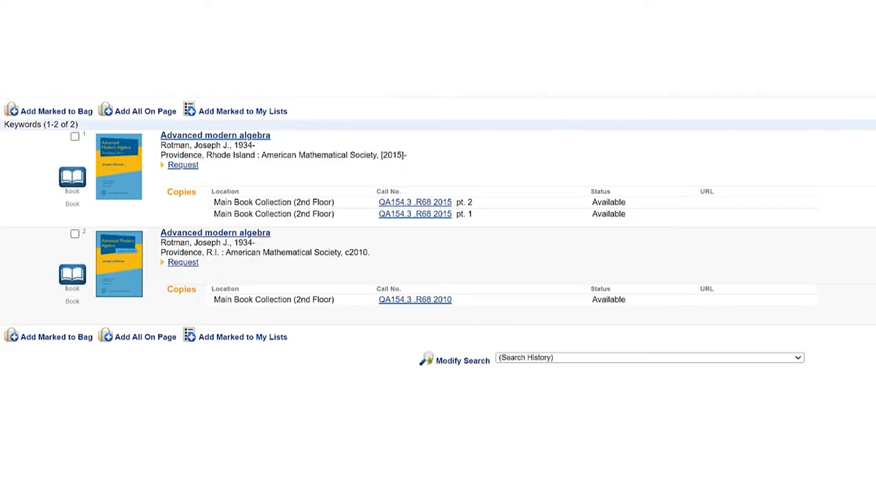